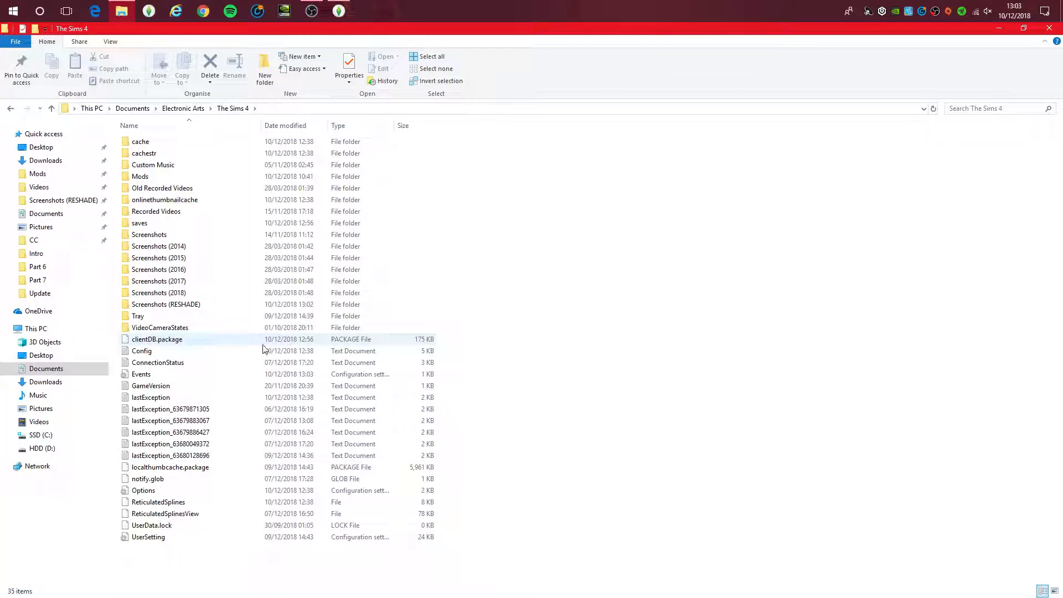
Navigate from Documents through Electronic Arts into The Sims 4 folder
{"action": "left_click", "coordinate": [281, 565]}
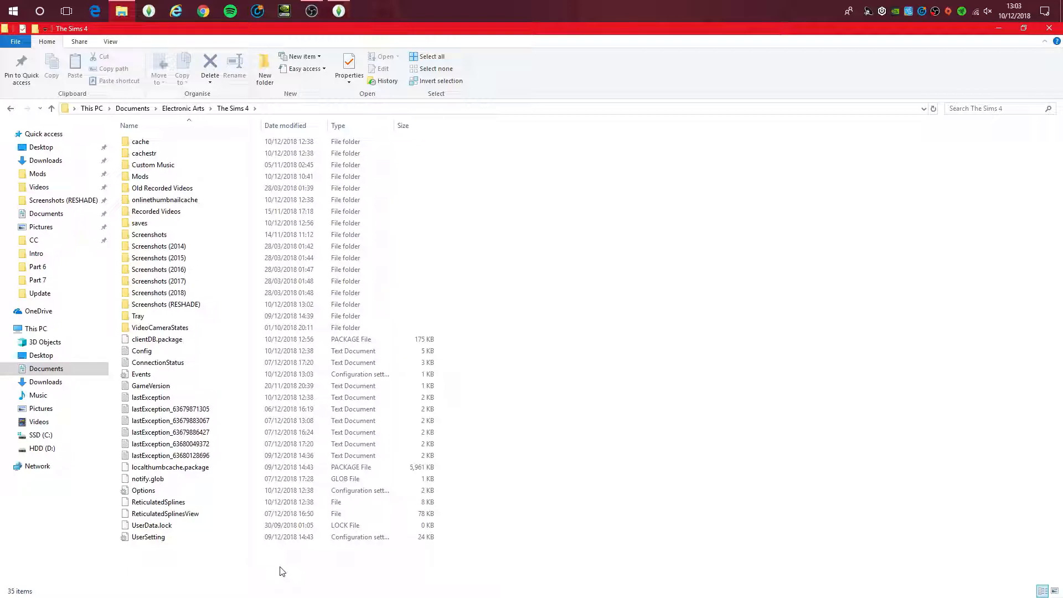
{"action": "mouse_move", "coordinate": [243, 307]}
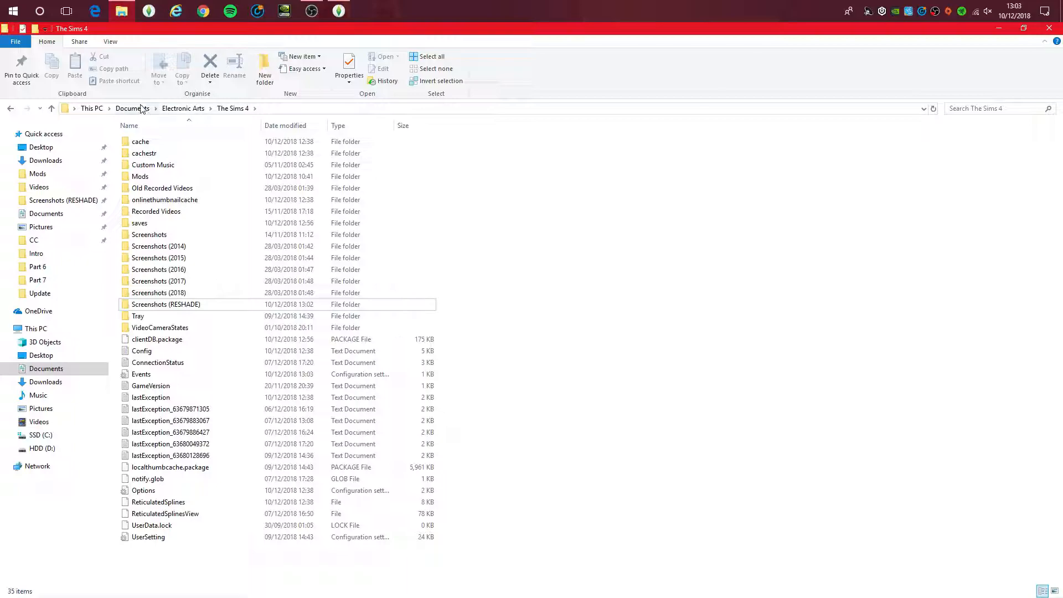
{"action": "left_click", "coordinate": [131, 108]}
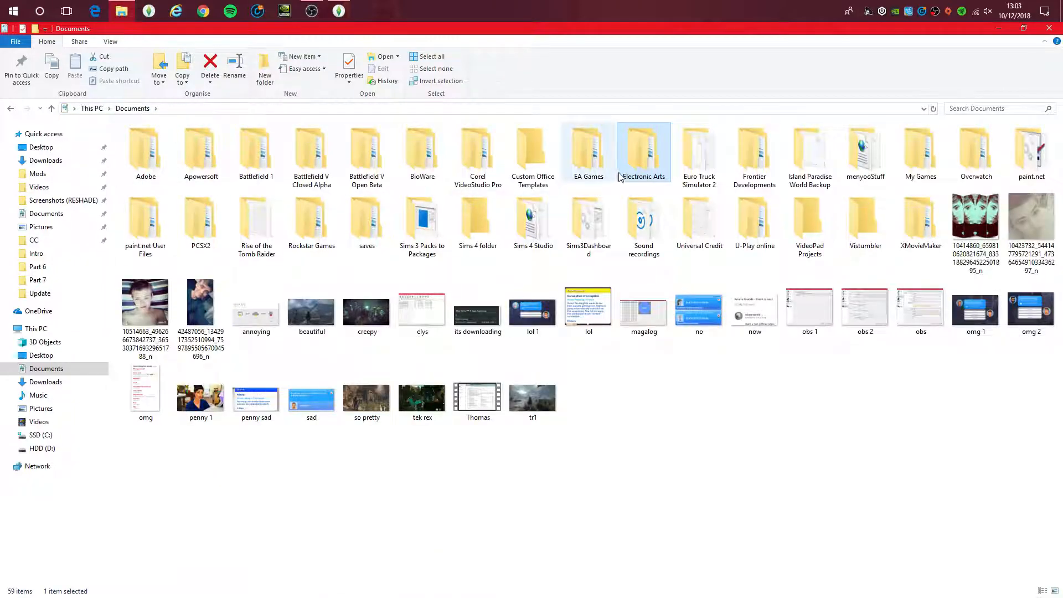
{"action": "double_click", "coordinate": [642, 150]}
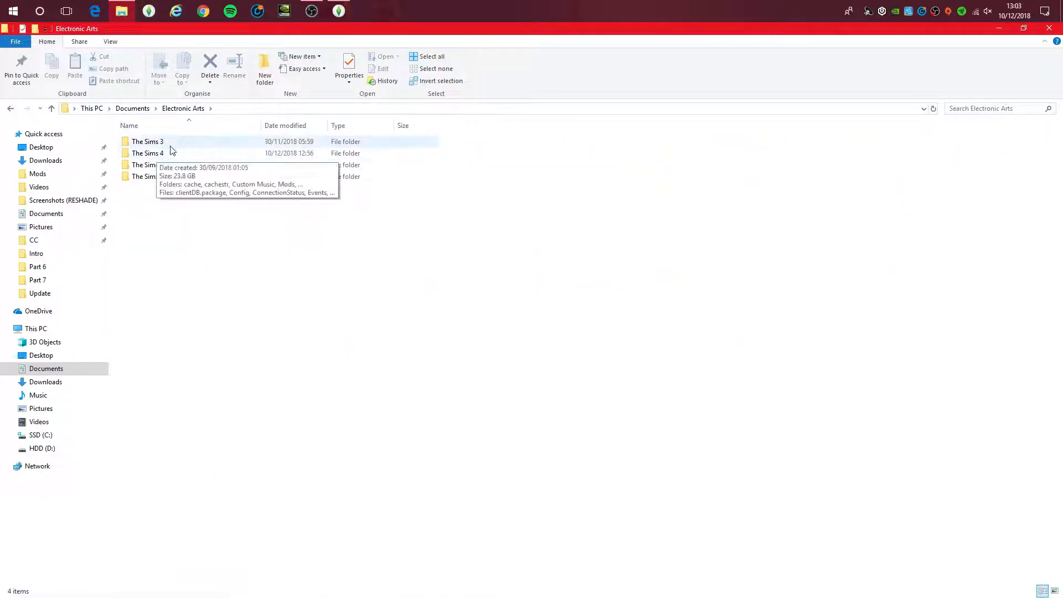
{"action": "double_click", "coordinate": [147, 153]}
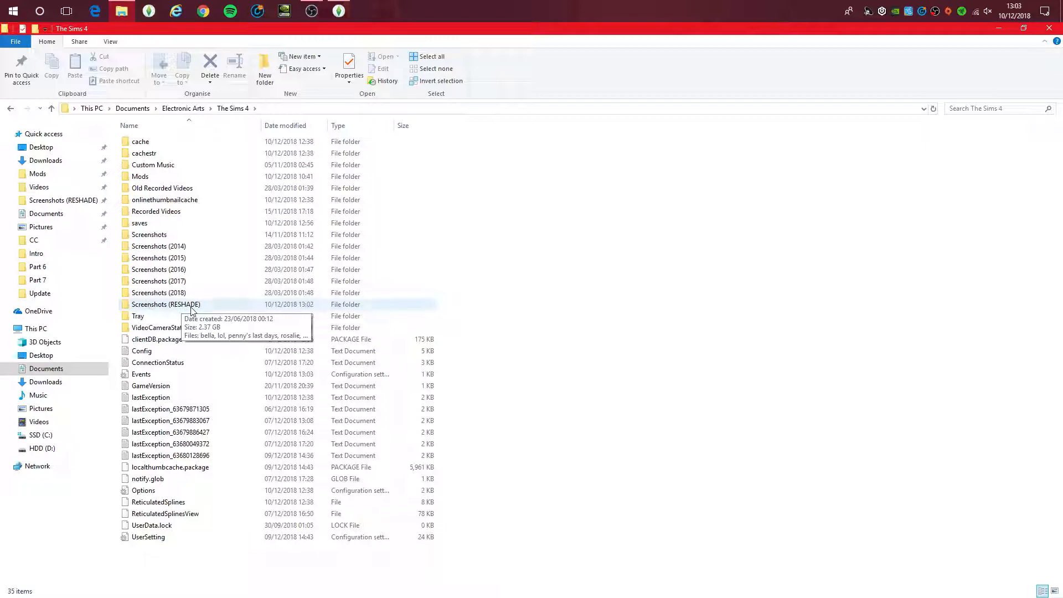
{"action": "mouse_move", "coordinate": [156, 313]}
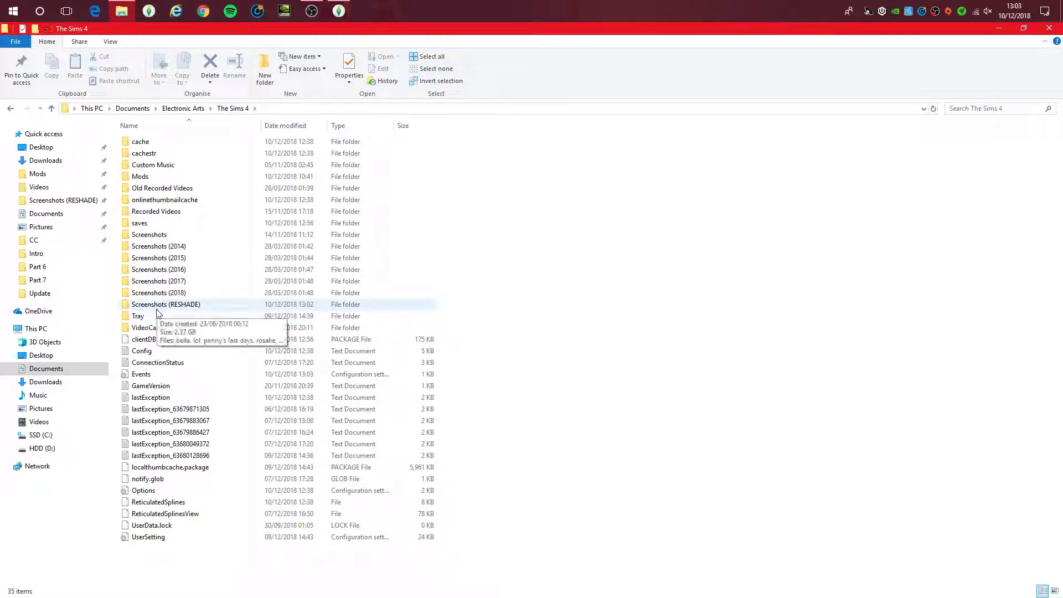
{"action": "mouse_move", "coordinate": [217, 275]}
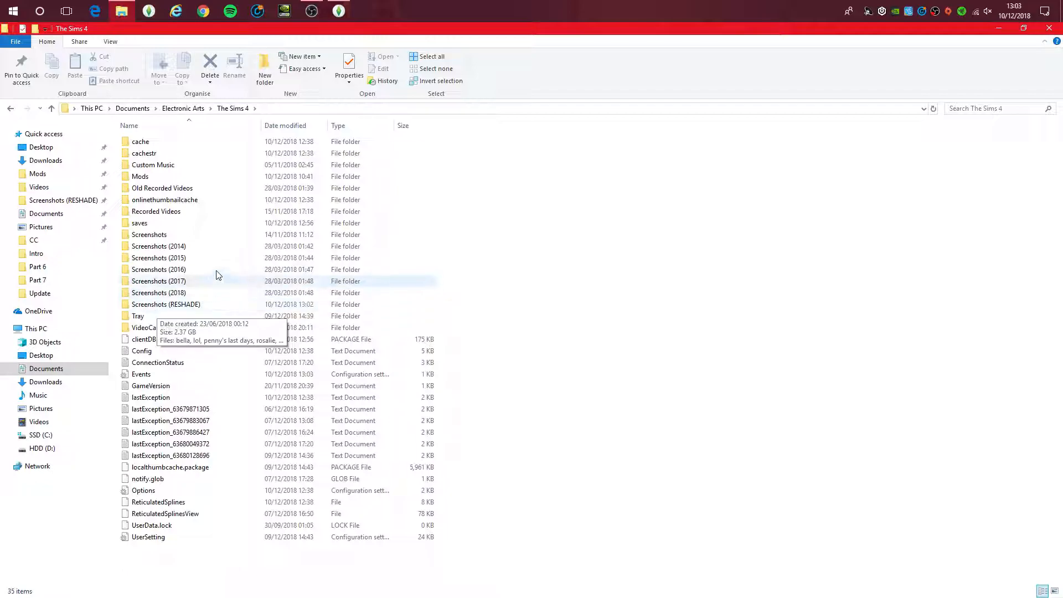
{"action": "mouse_move", "coordinate": [211, 310]}
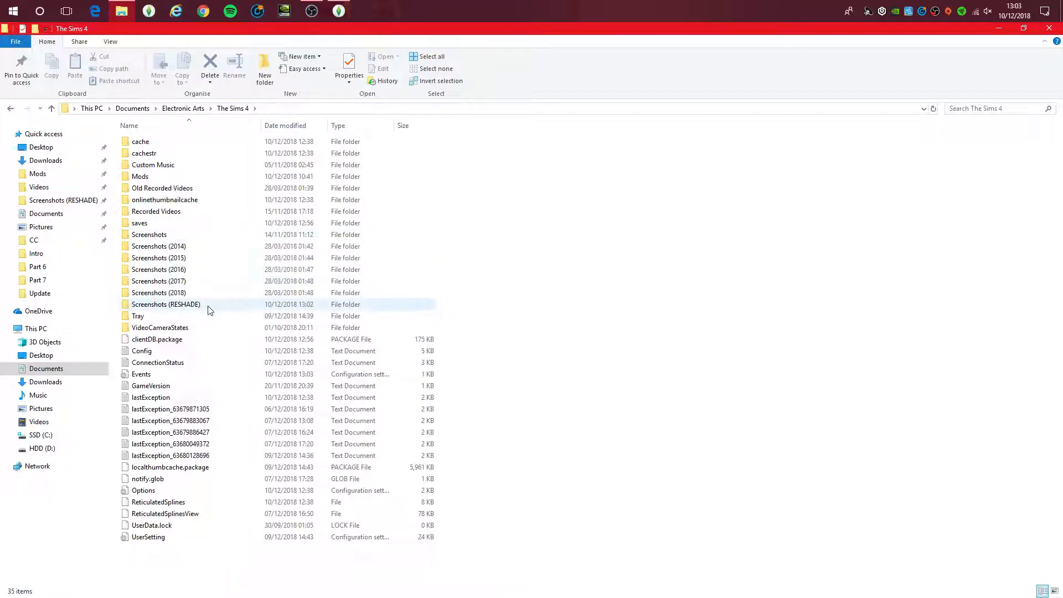
{"action": "mouse_move", "coordinate": [227, 307]}
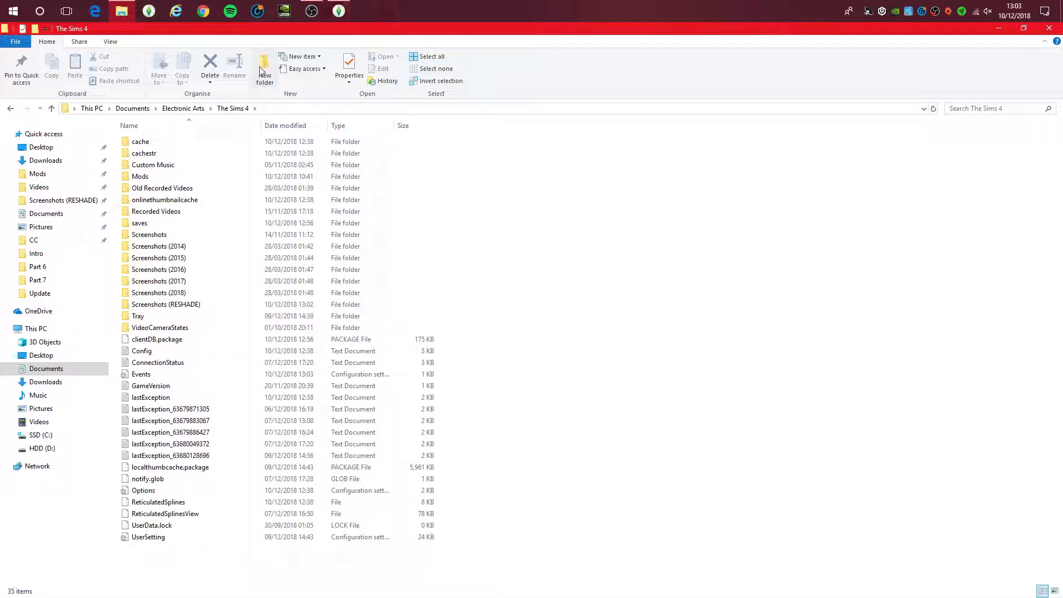
Create a new folder there named Screenshots (RESHADE1)
{"action": "left_click", "coordinate": [265, 68]}
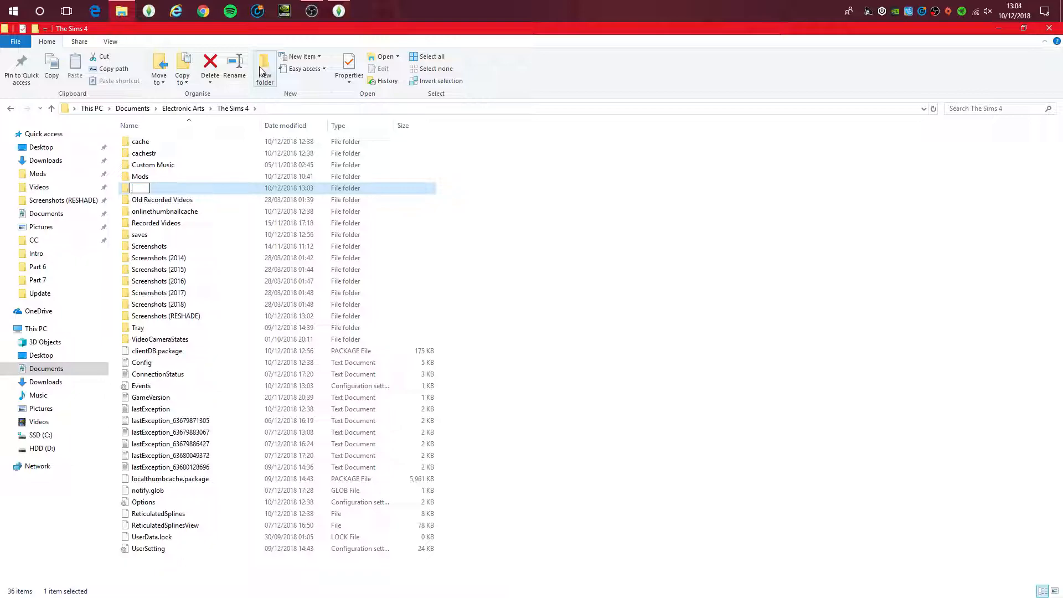
{"action": "type", "text": "Screenshots (RESHADE"}
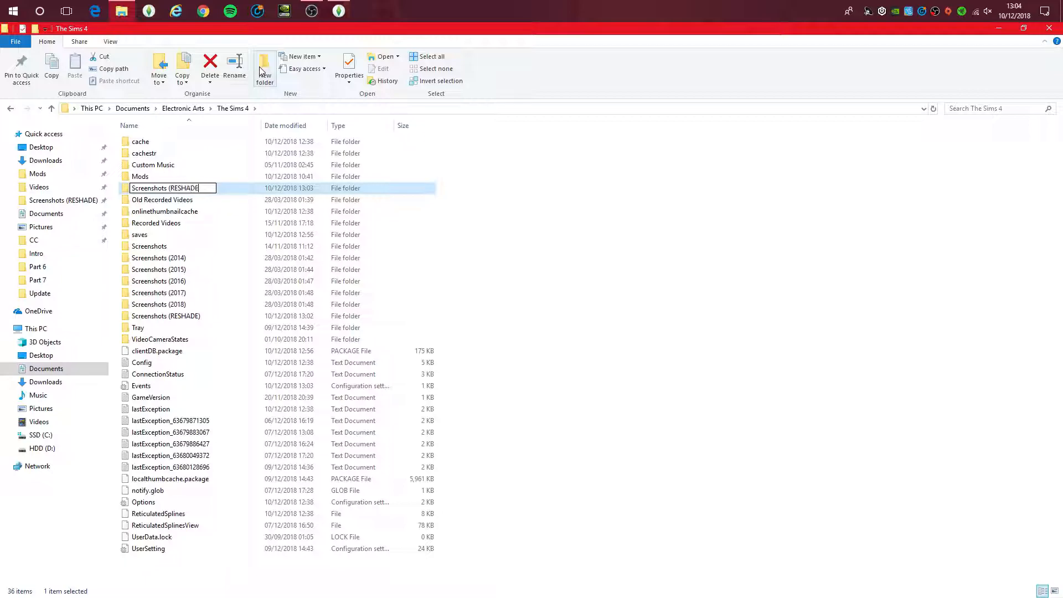
{"action": "type", "text": "1)"}
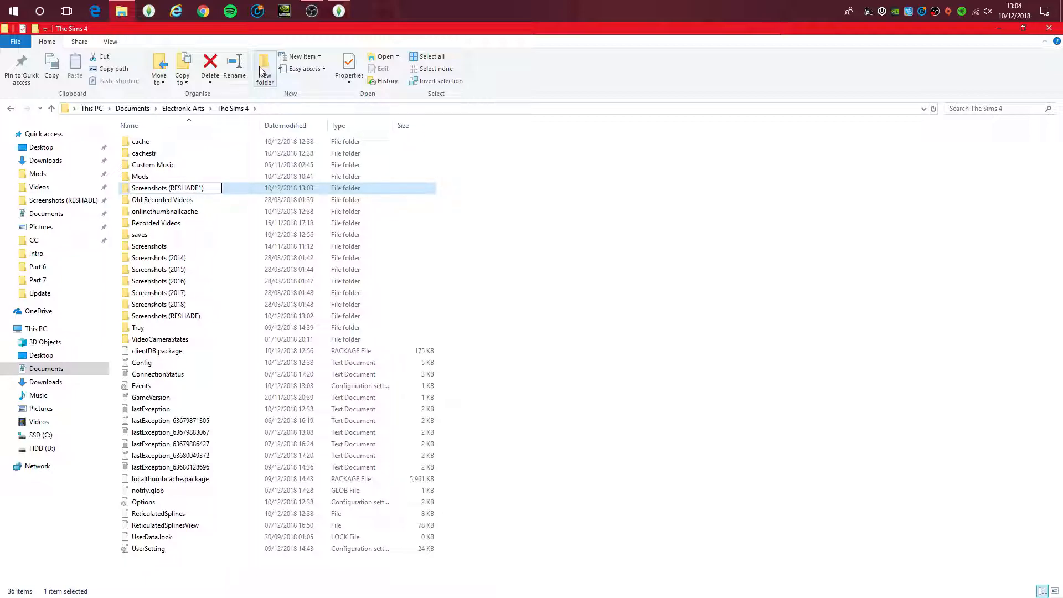
{"action": "mouse_move", "coordinate": [244, 188]}
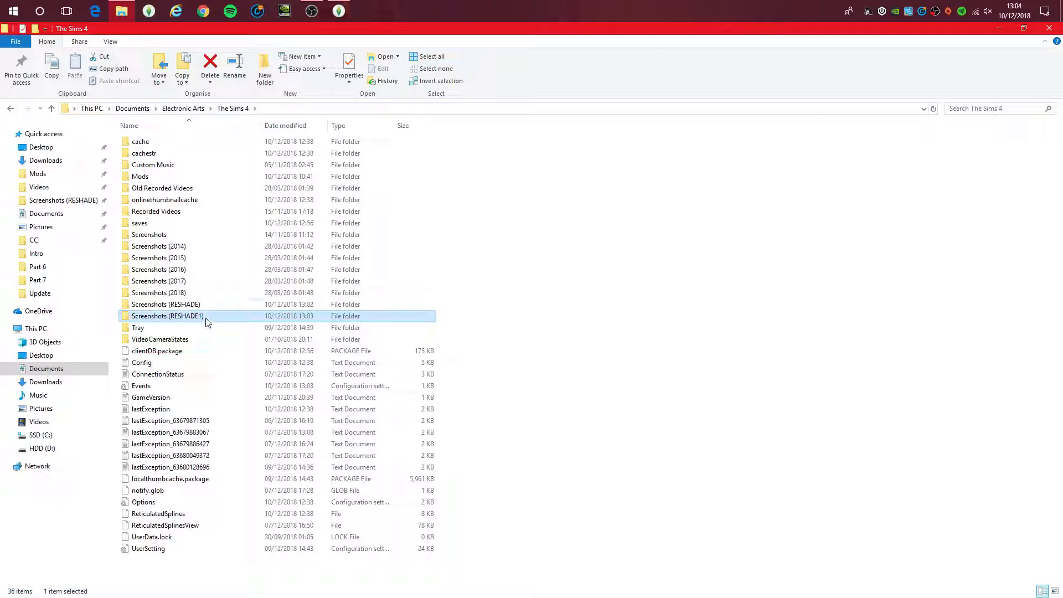
Enter the empty Screenshots (RESHADE1) folder and copy its address from the address bar
{"action": "double_click", "coordinate": [166, 315]}
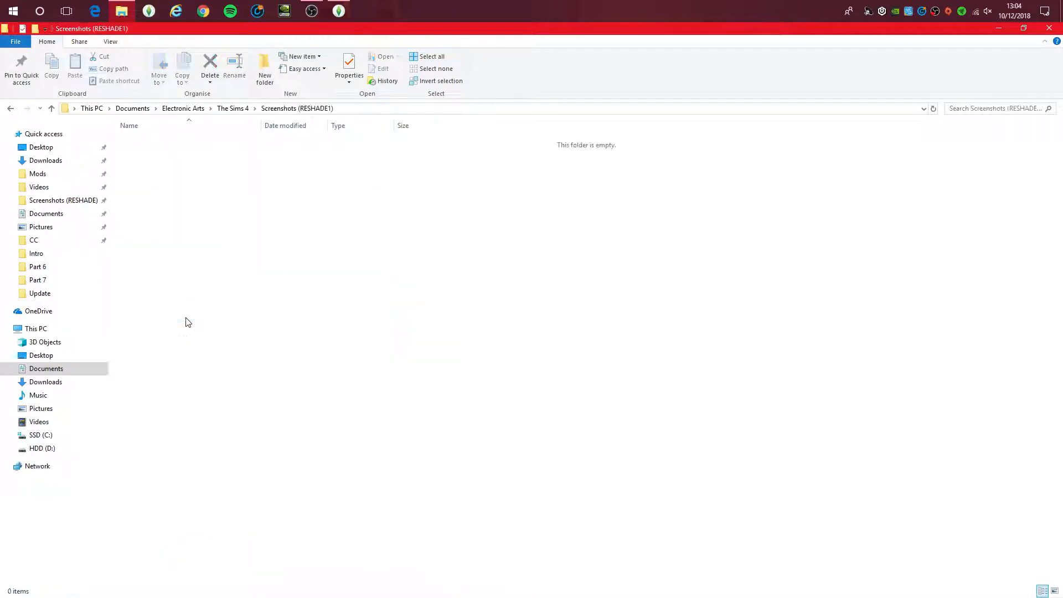
{"action": "mouse_move", "coordinate": [326, 118]}
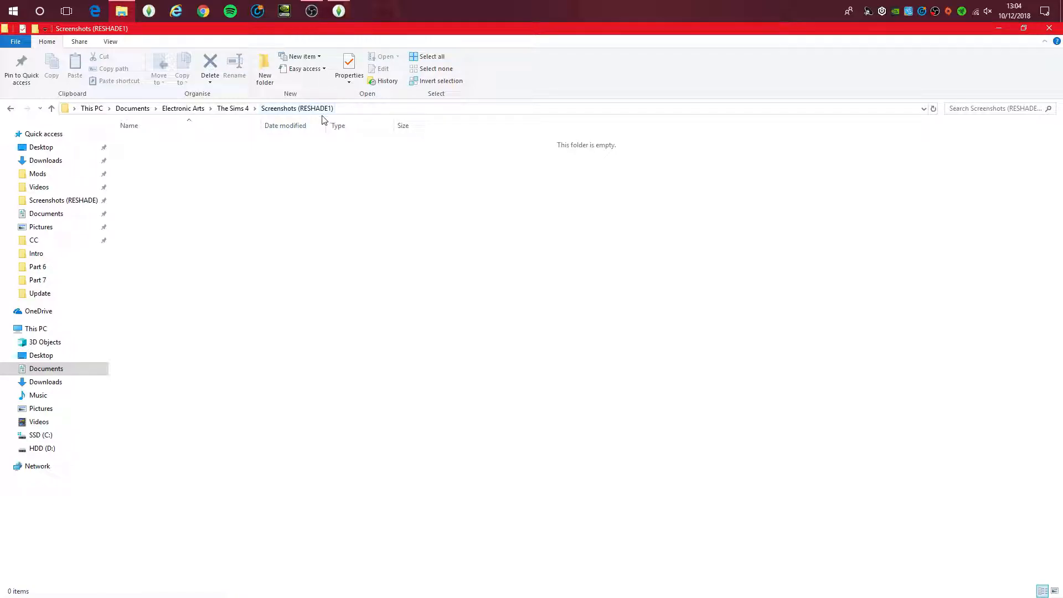
{"action": "mouse_move", "coordinate": [300, 116]}
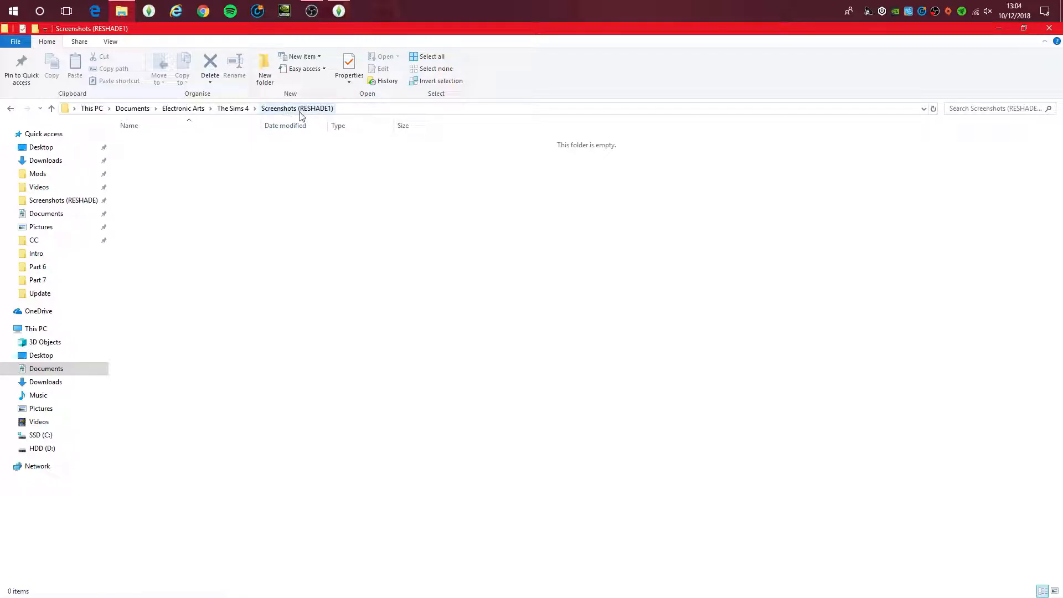
{"action": "right_click", "coordinate": [297, 109]}
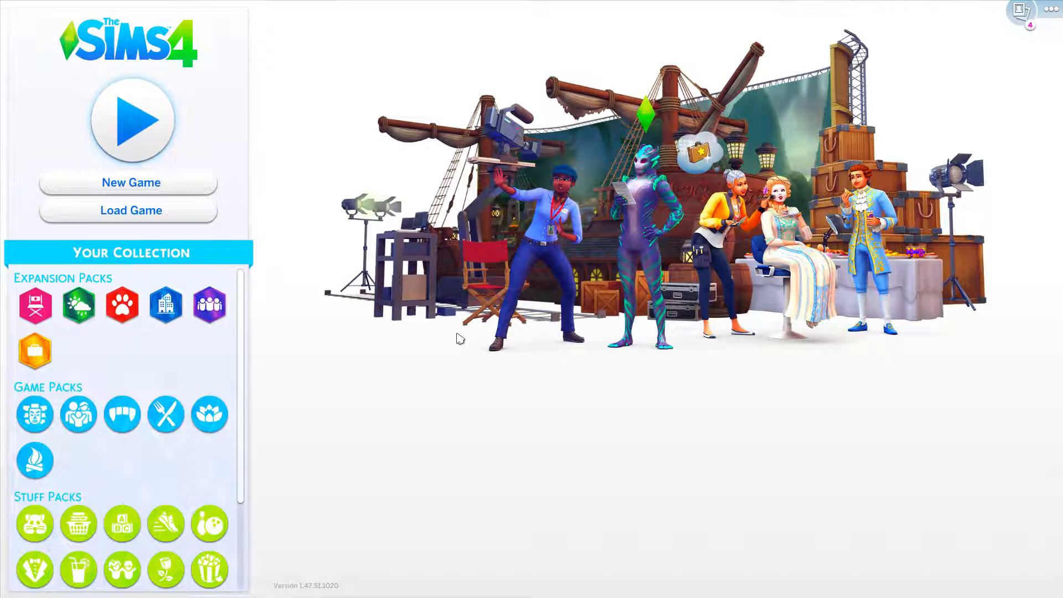
Show the ReShade effects list (Colourfulness and DPX enabled) over the Sims 4 menu
{"action": "left_click", "coordinate": [53, 10]}
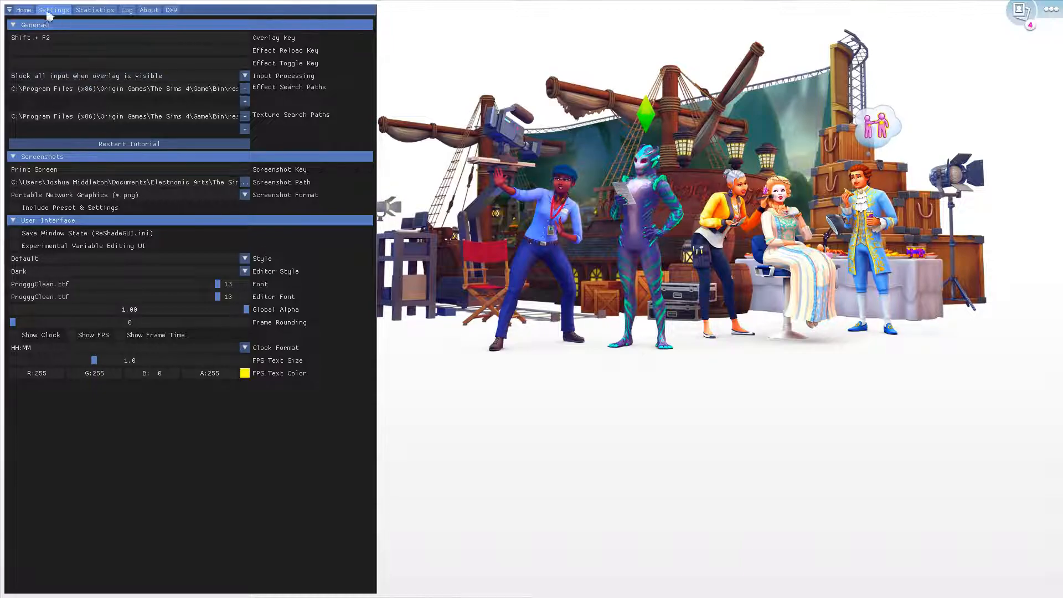
{"action": "left_click", "coordinate": [23, 10]}
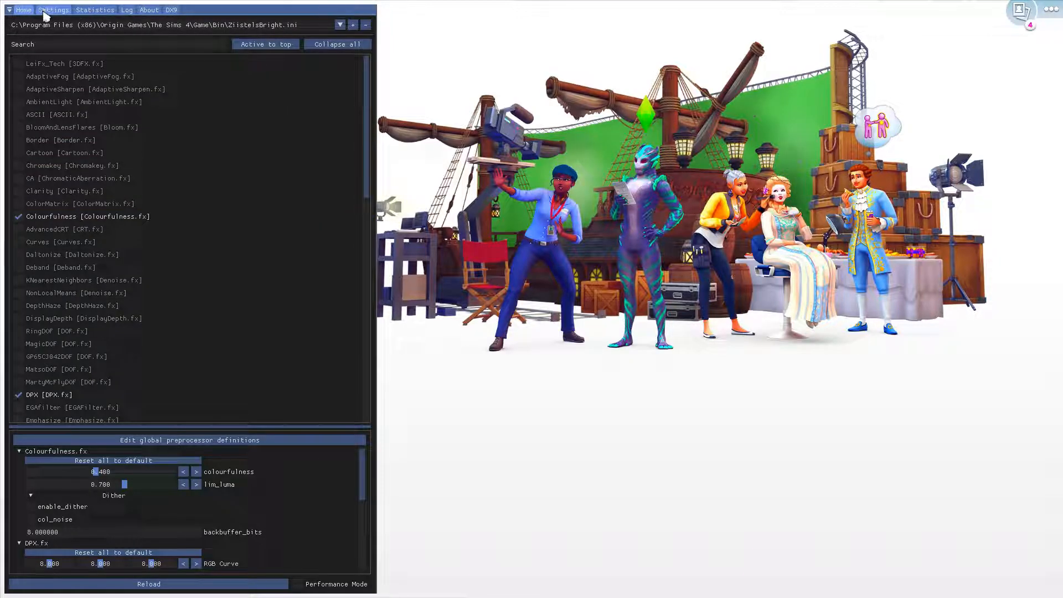
Point ReShade's Screenshot Path at the new Screenshots (RESHADE1) folder
{"action": "left_click", "coordinate": [53, 10]}
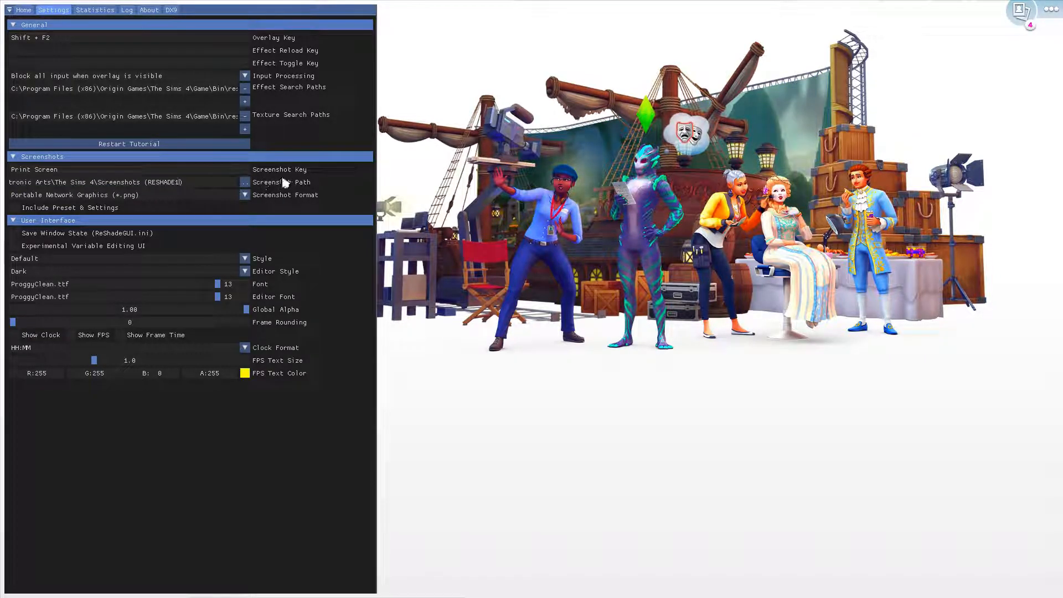
{"action": "mouse_move", "coordinate": [281, 169]}
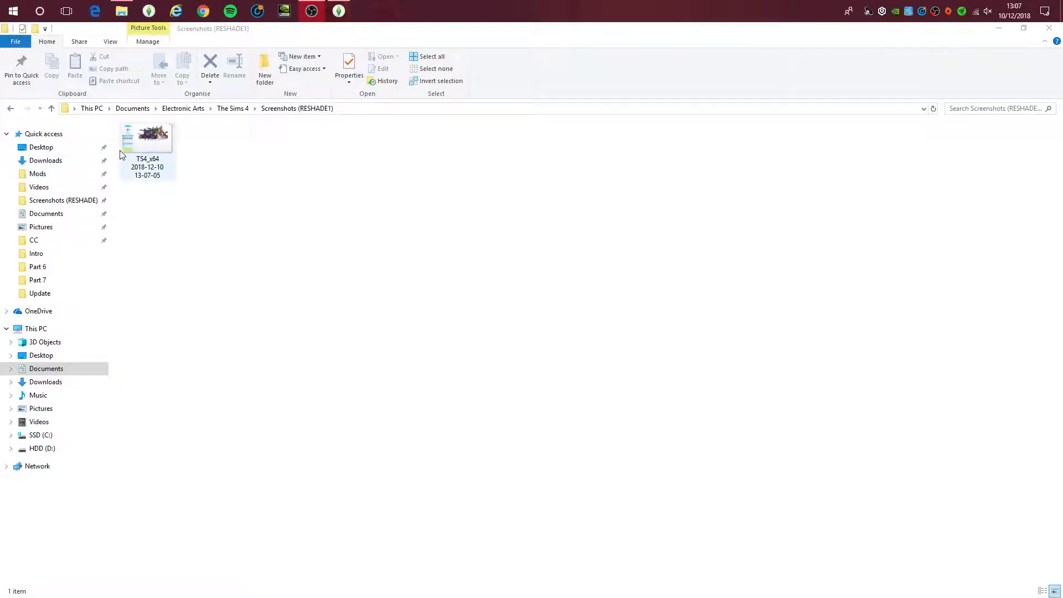
{"action": "double_click", "coordinate": [147, 135]}
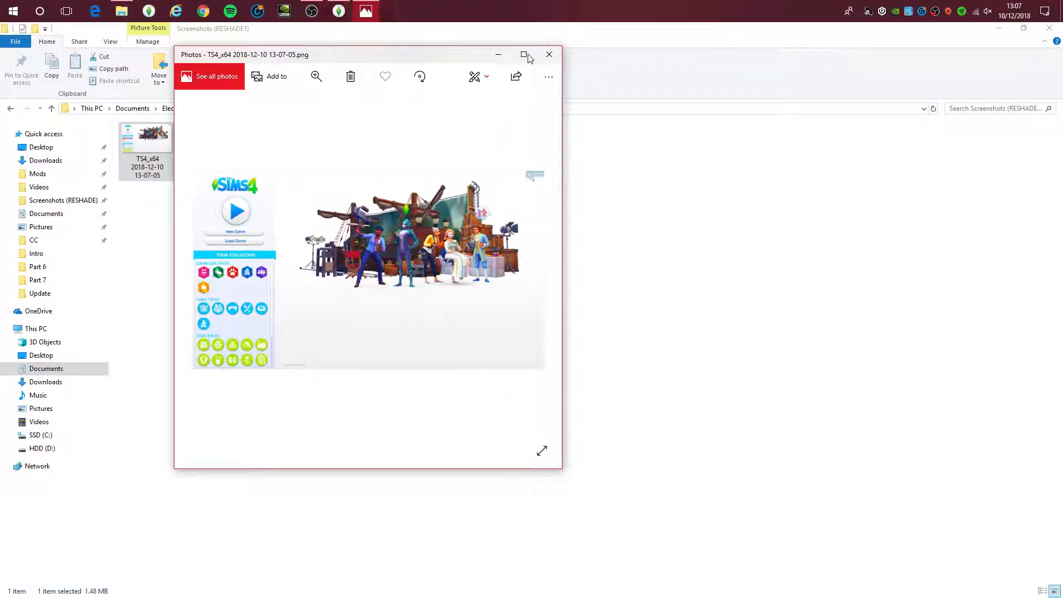
{"action": "left_click", "coordinate": [525, 54]}
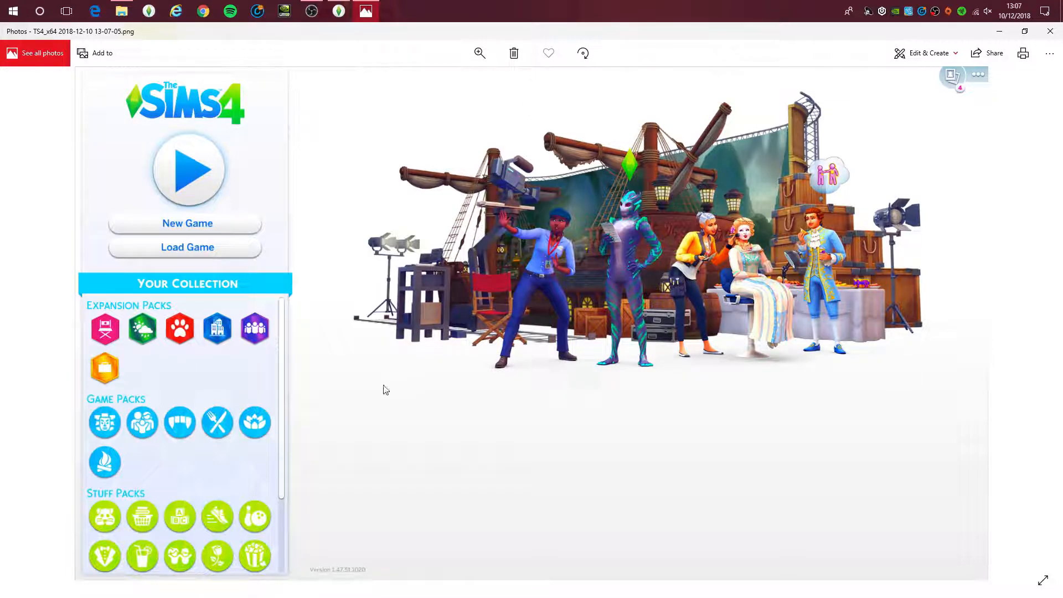